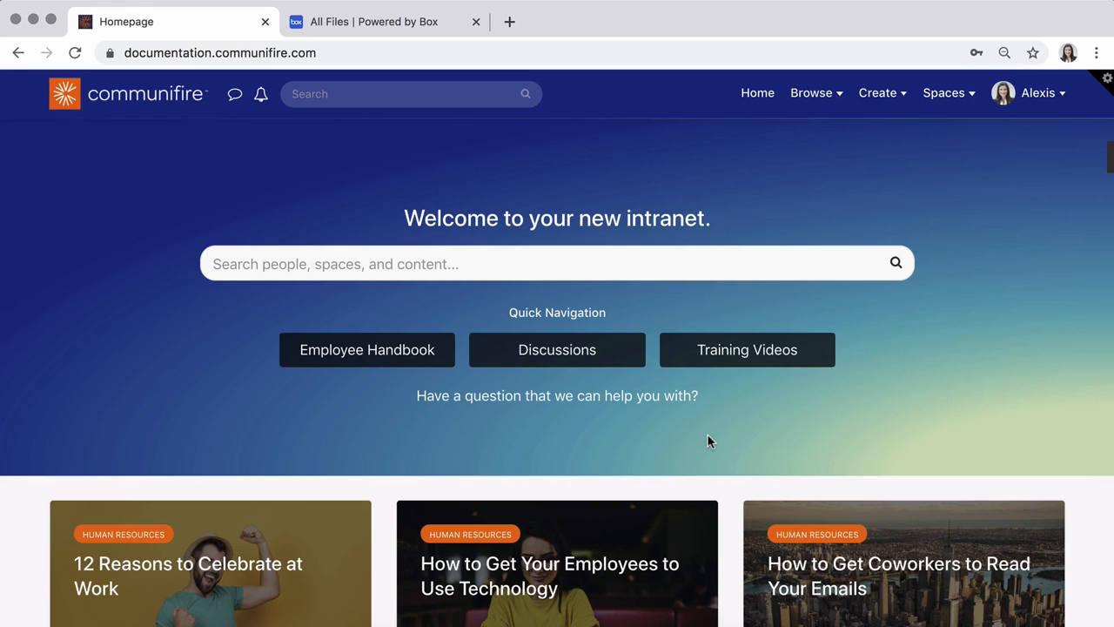
{"action": "mouse_move", "coordinate": [944, 94]}
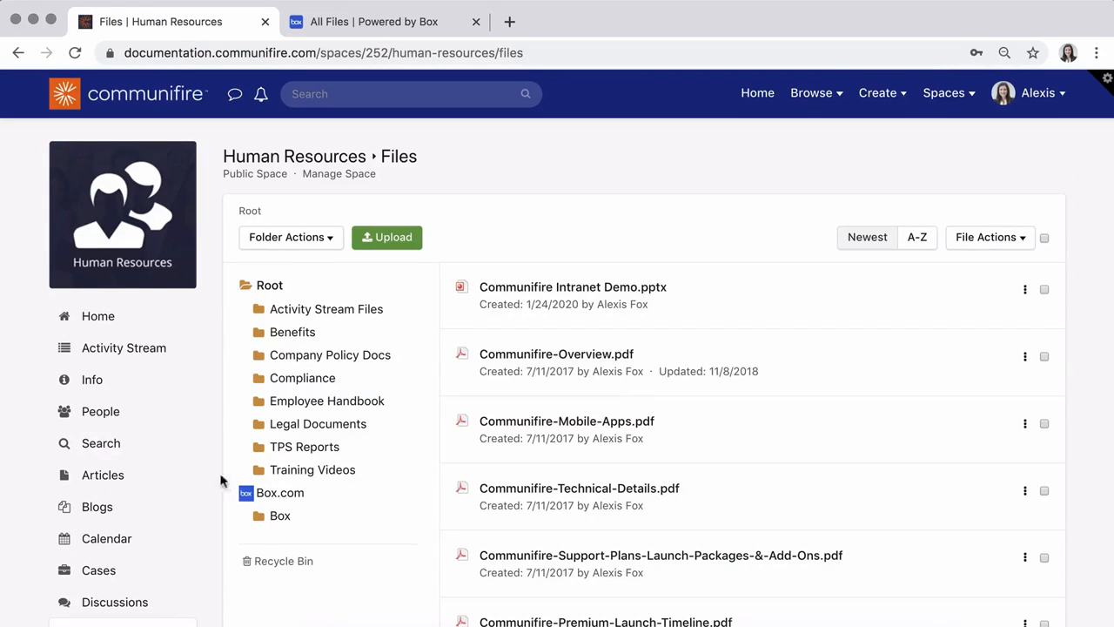
Step: Connect the space's Box.com drive and grant Communifire access to the Box account
{"action": "left_click", "coordinate": [279, 490]}
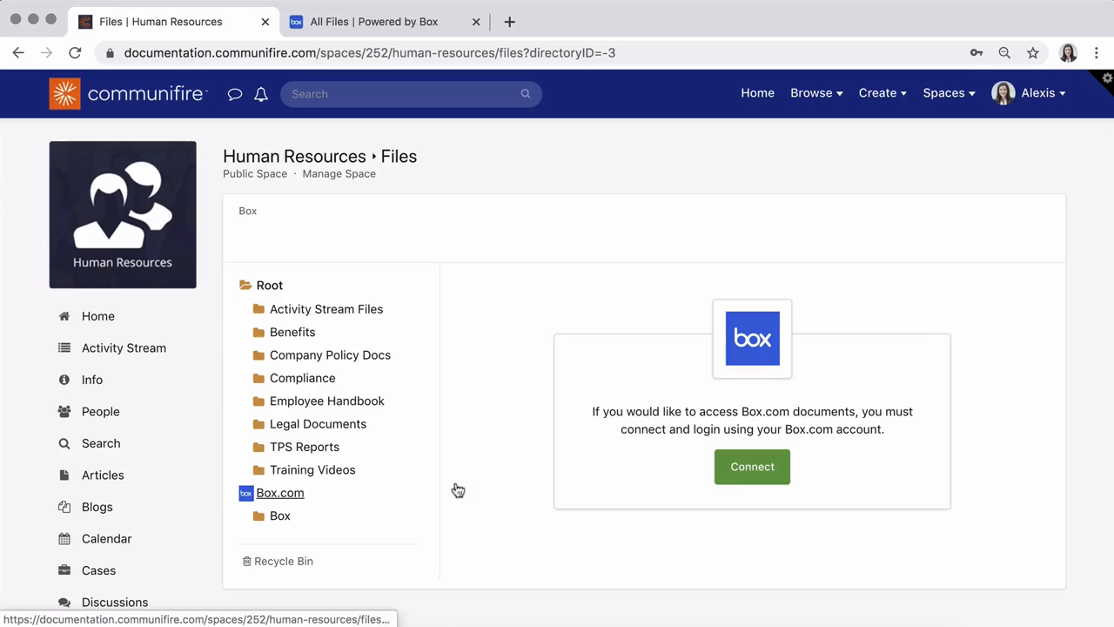
{"action": "left_click", "coordinate": [751, 466]}
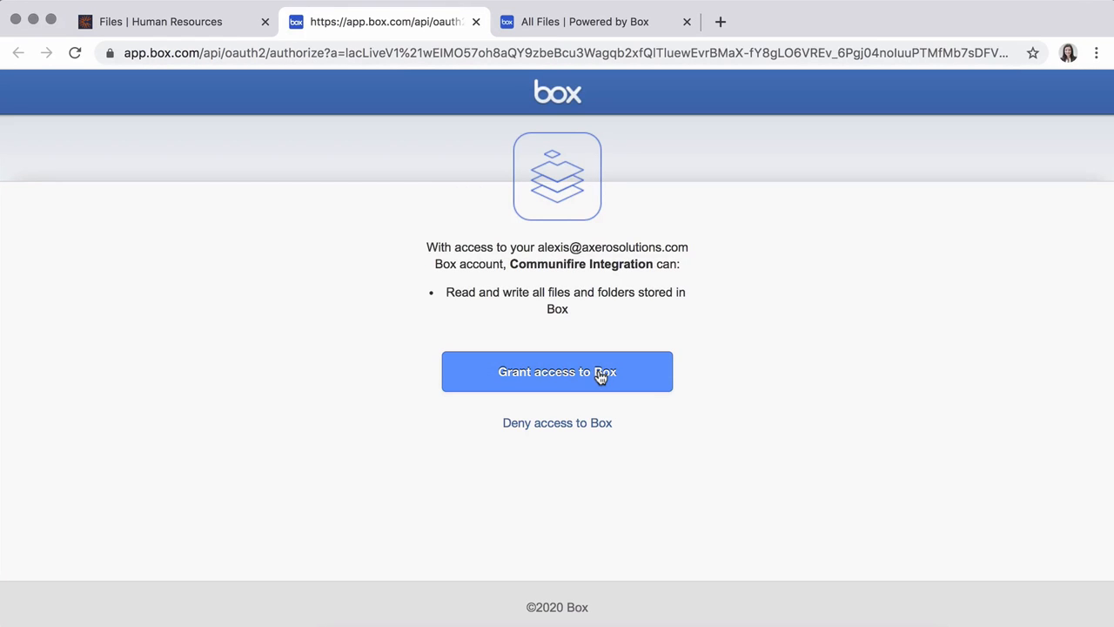
{"action": "left_click", "coordinate": [557, 372]}
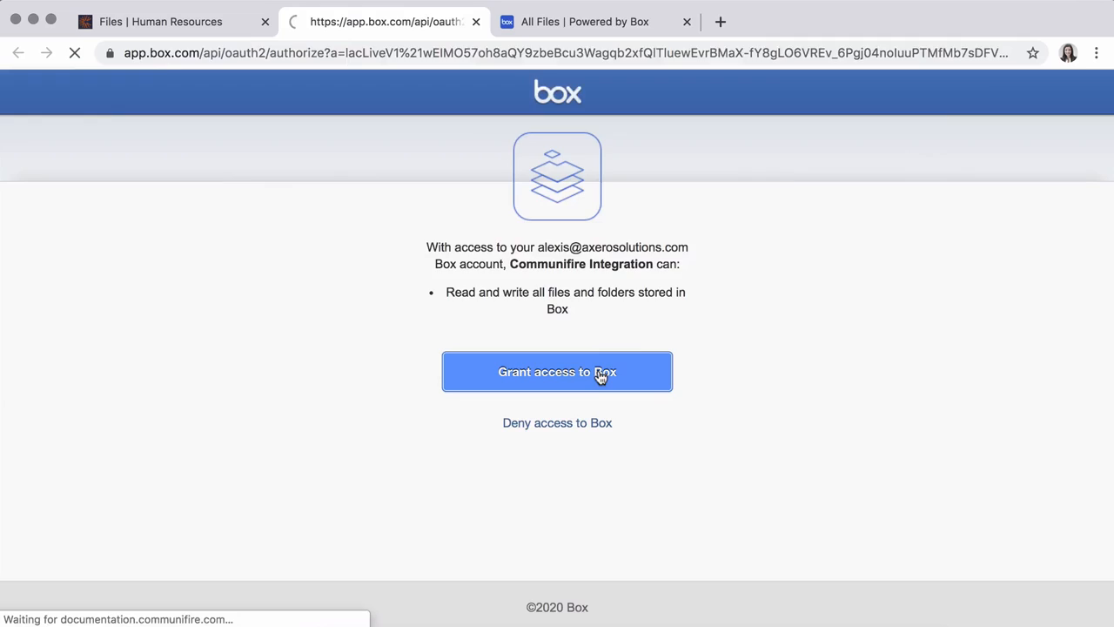
Step: Run Sync Now on the Box drive so its folders come into Files
{"action": "left_click", "coordinate": [557, 373]}
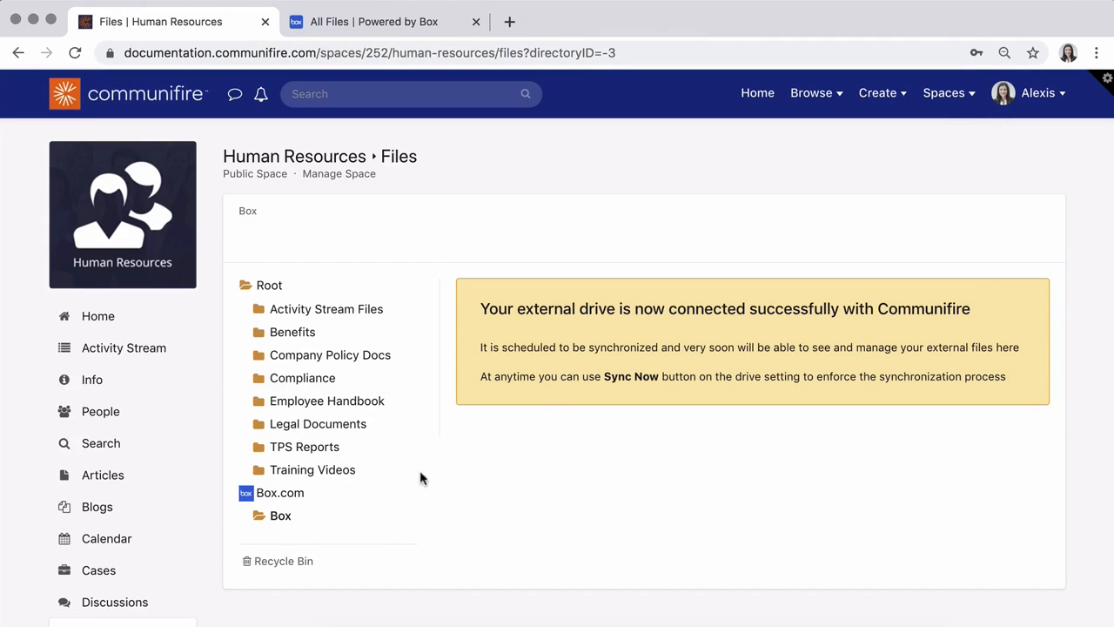
{"action": "left_click", "coordinate": [402, 515]}
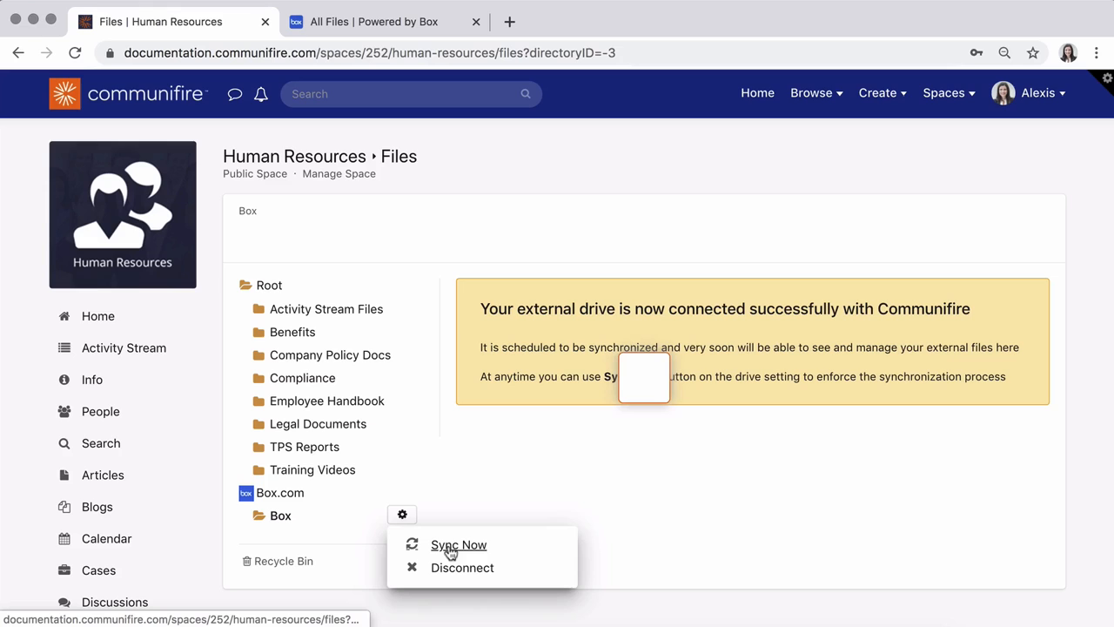
{"action": "left_click", "coordinate": [460, 543]}
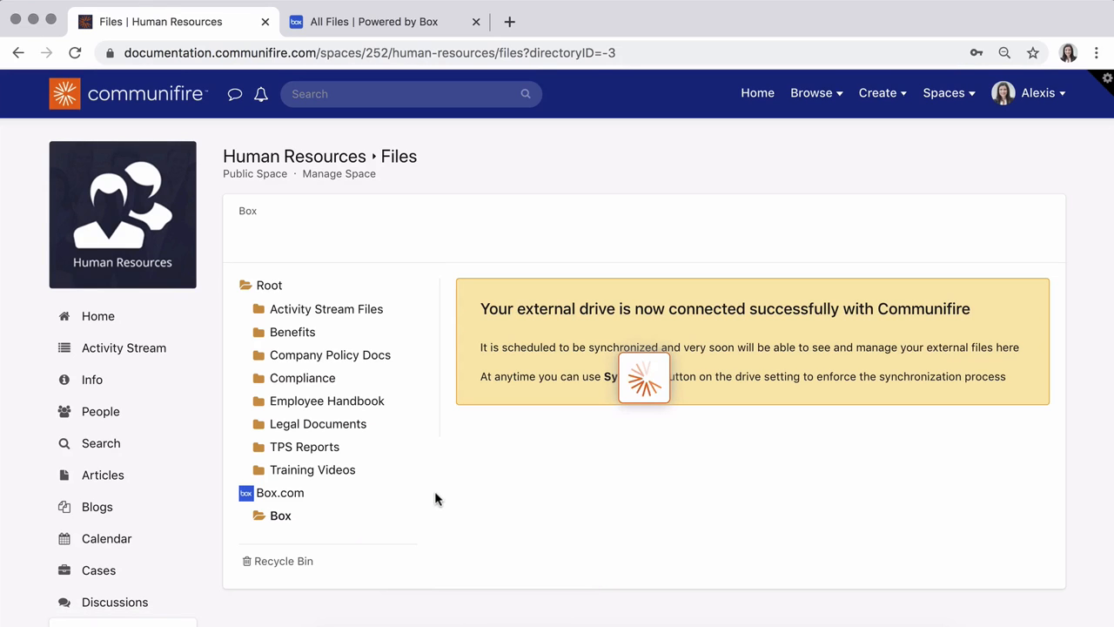
Step: Browse the synced Box folder and preview Communifire-Technical-Details.pdf
{"action": "left_click", "coordinate": [280, 515]}
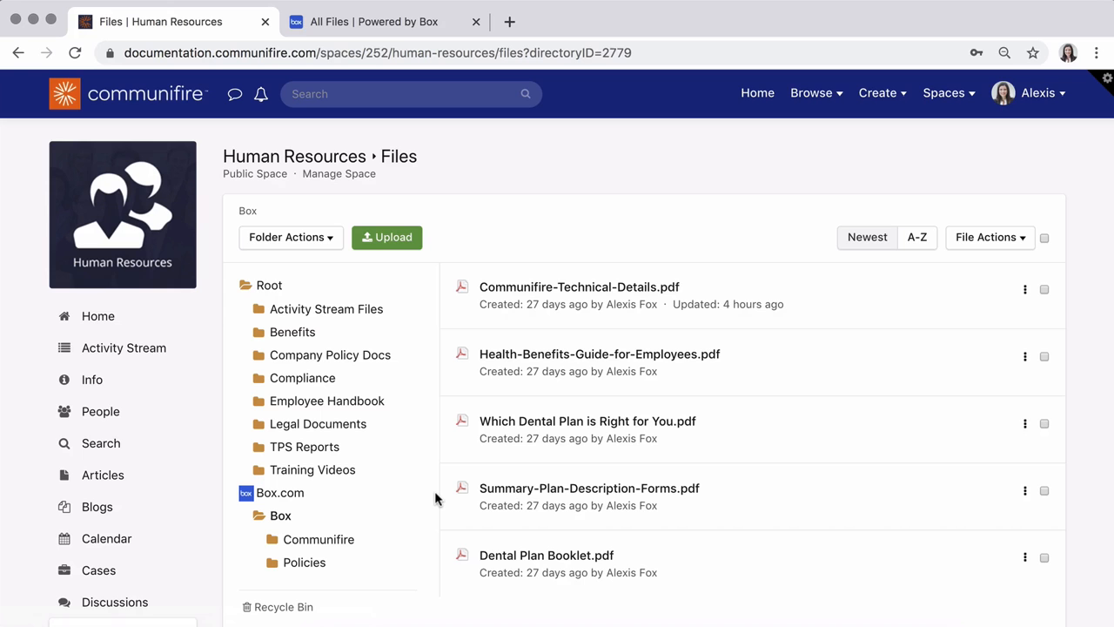
{"action": "left_click", "coordinate": [578, 286]}
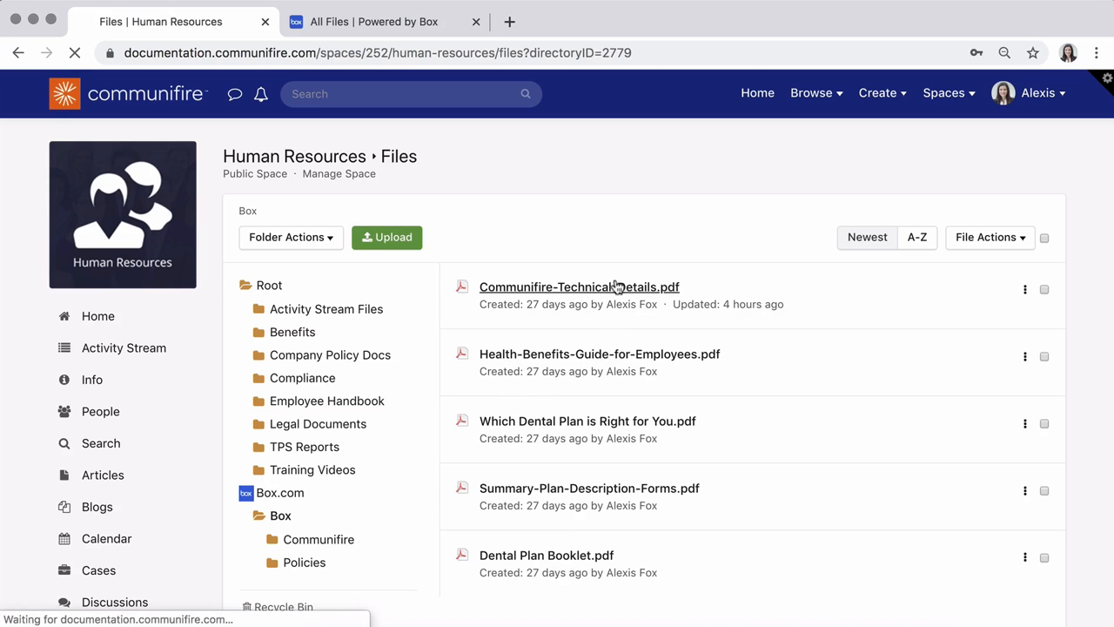
{"action": "left_click", "coordinate": [577, 285]}
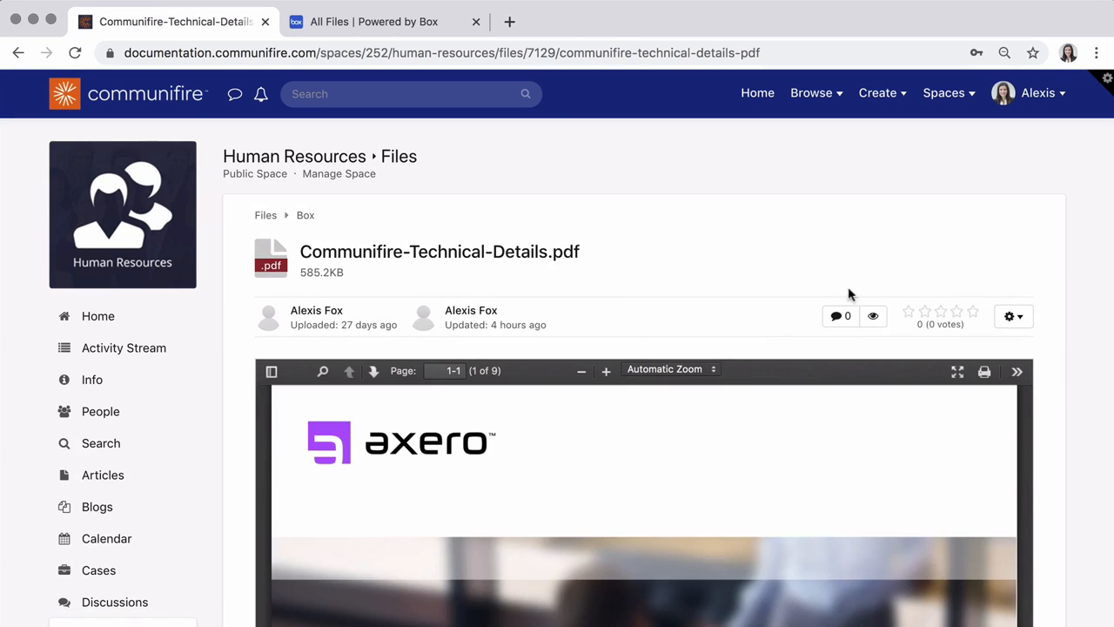
{"action": "scroll", "scroll_direction": "down", "scroll_amount": 3}
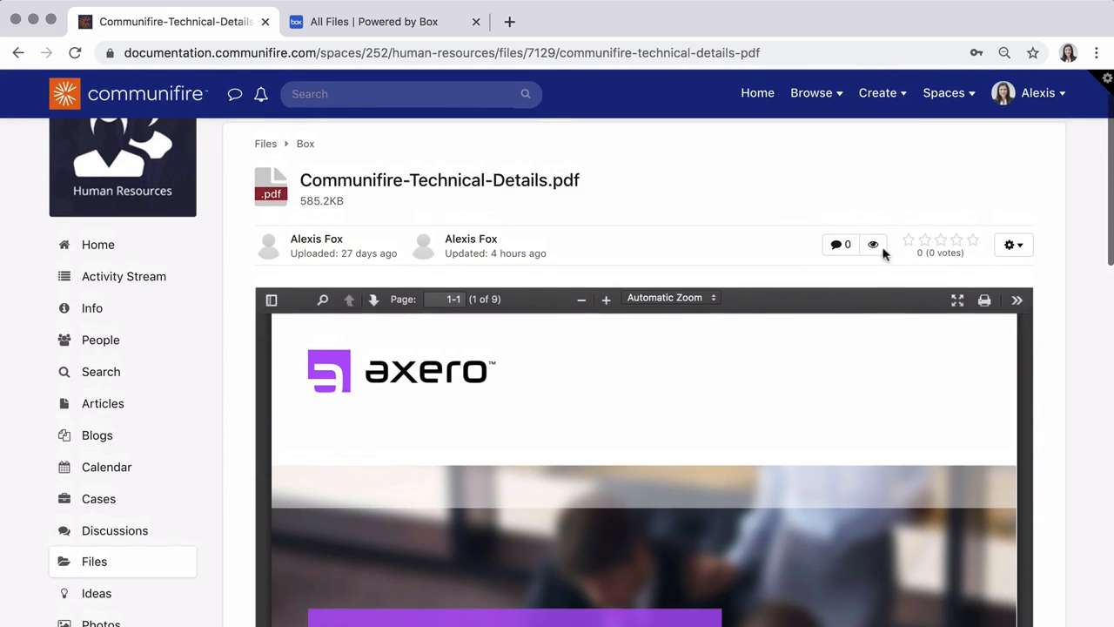
{"action": "left_click", "coordinate": [264, 143]}
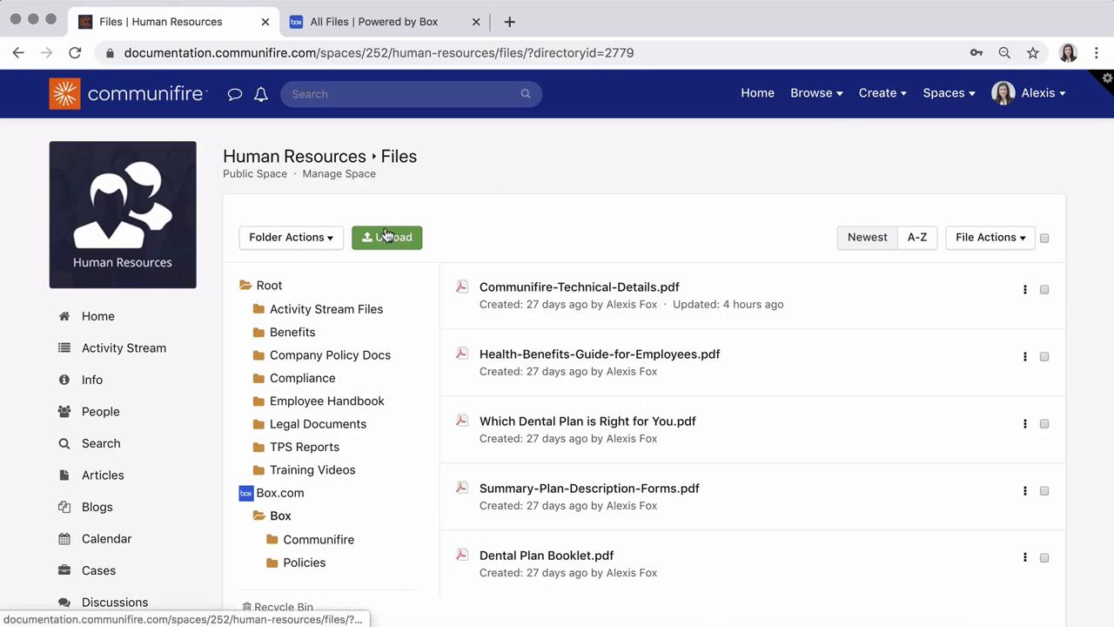
Step: Upload Department Head Contacts.pdf to the Box folder and confirm it in Box's All Files
{"action": "left_click", "coordinate": [387, 236]}
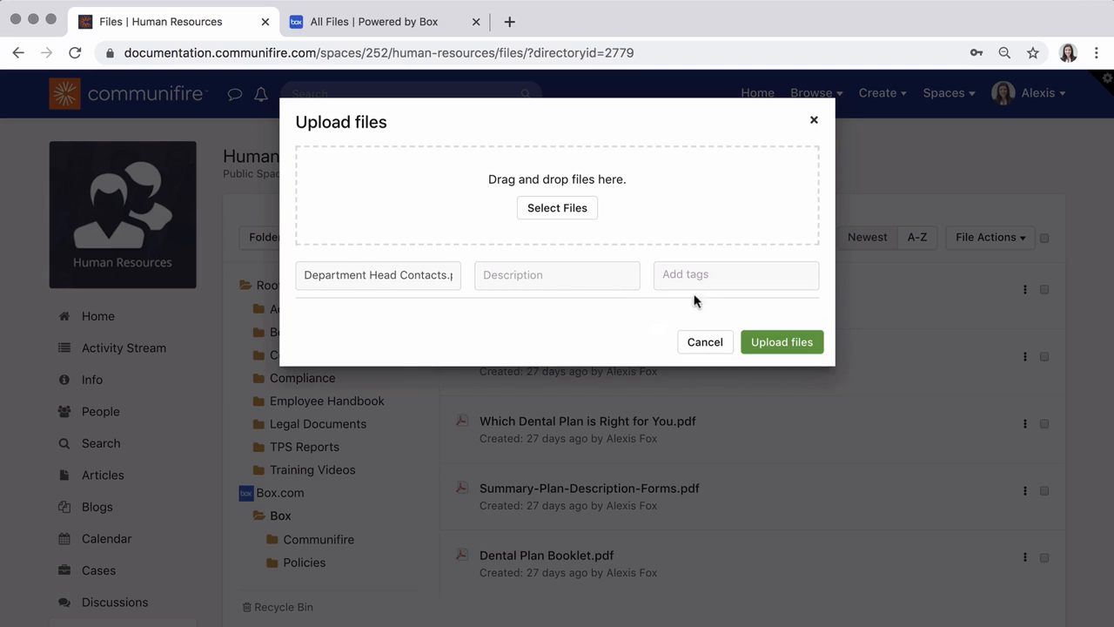
{"action": "left_click", "coordinate": [779, 341]}
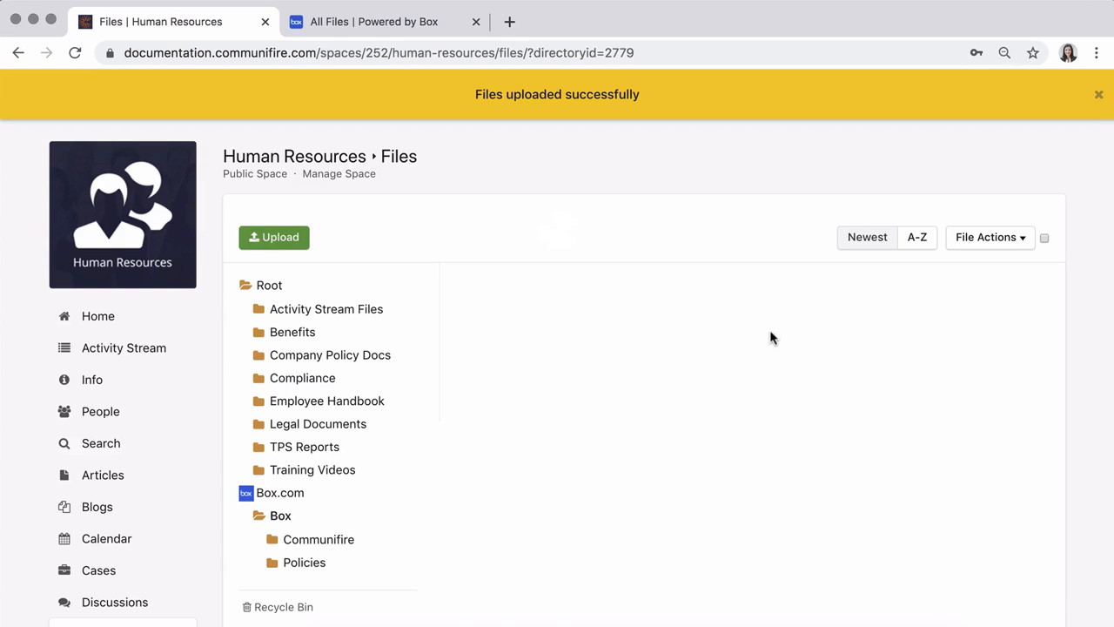
{"action": "left_click", "coordinate": [372, 21]}
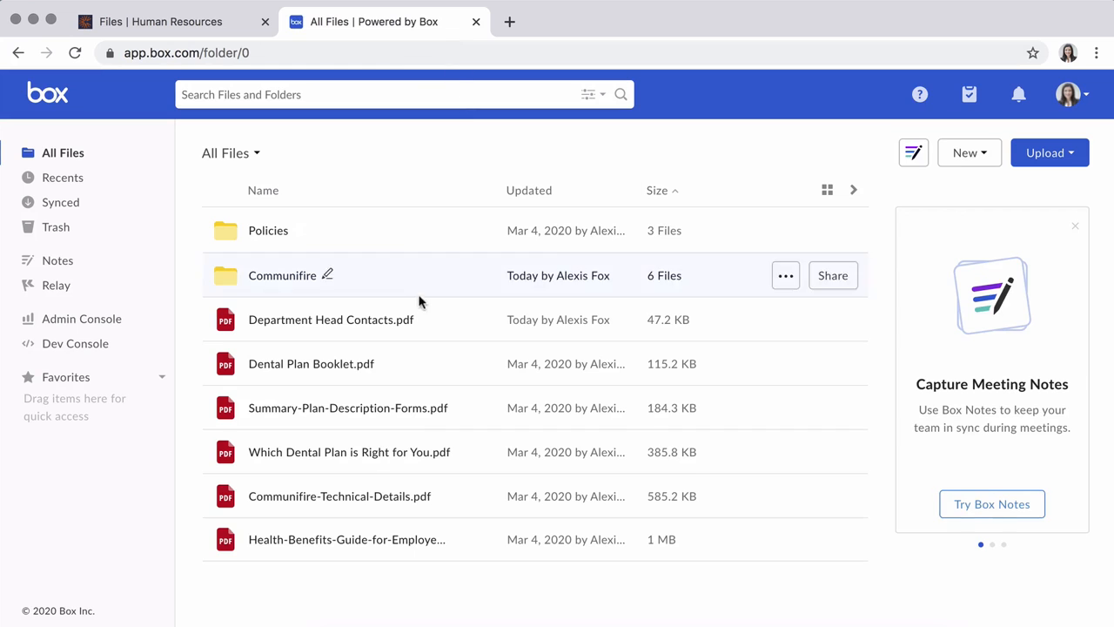
{"action": "mouse_move", "coordinate": [418, 334]}
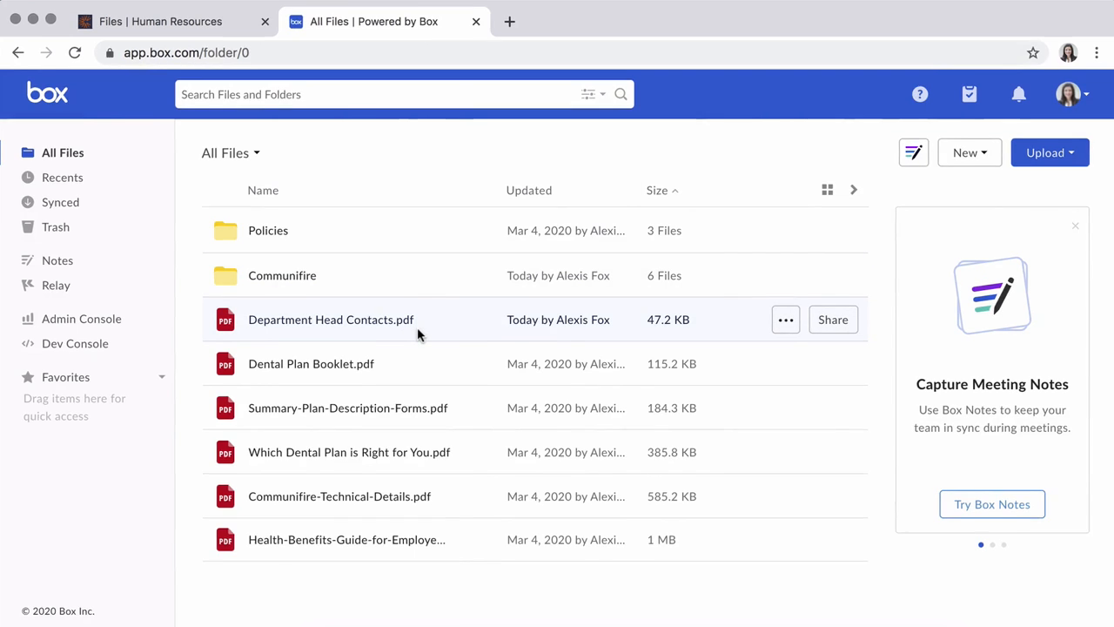